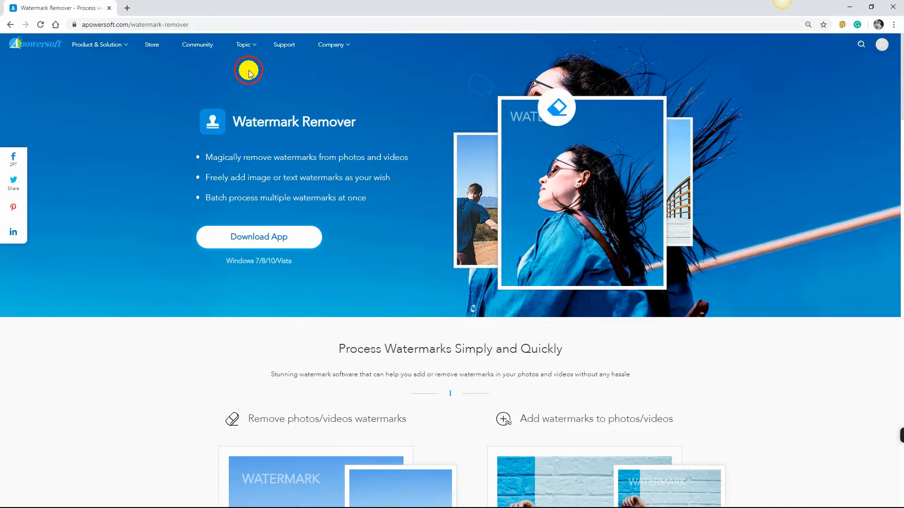
Import Flamingo-HD-Picture.jpg as the only image to watermark
scroll("down", 3)
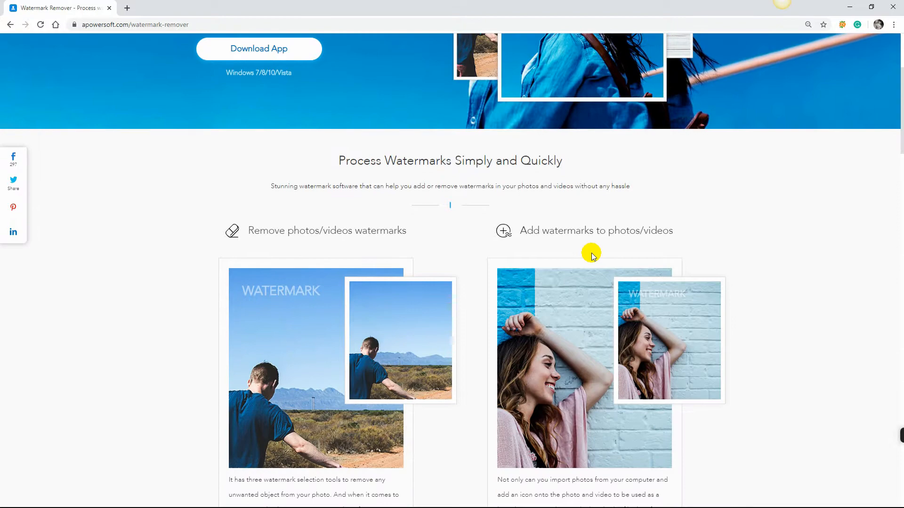
scroll("down", 3)
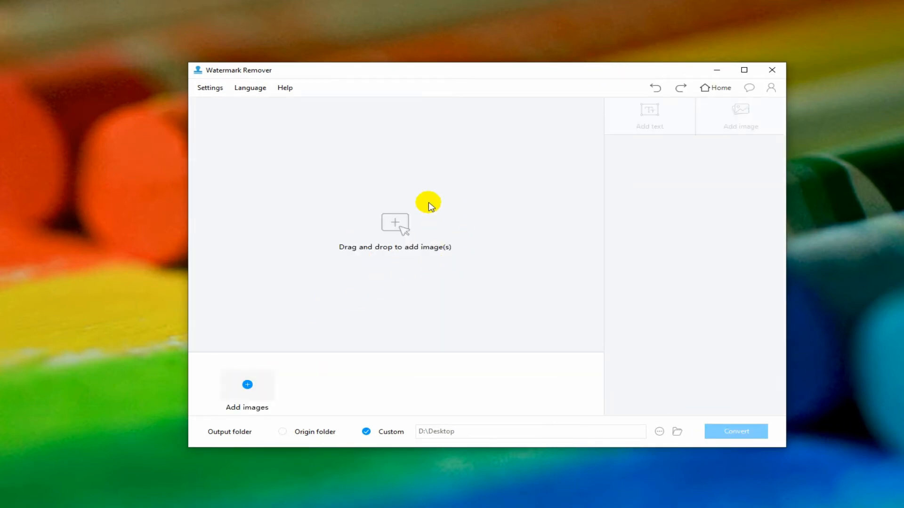
left_click(395, 223)
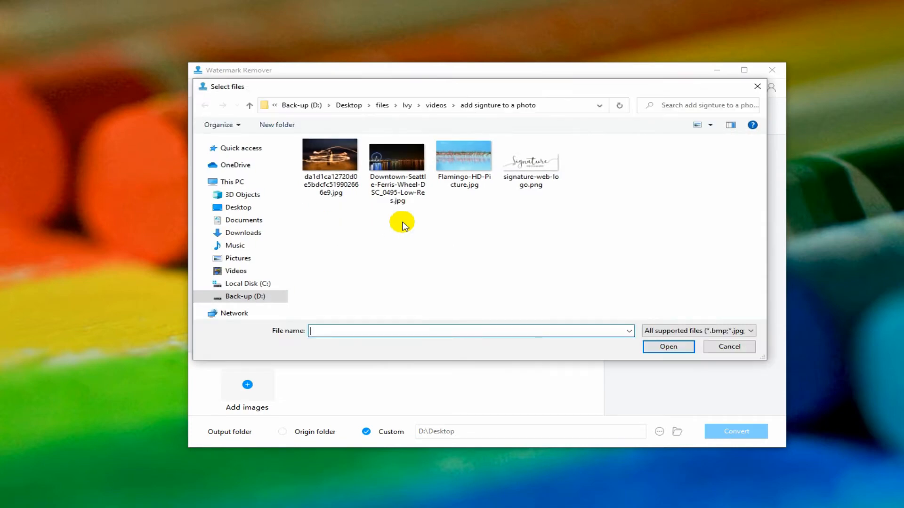
left_click(463, 154)
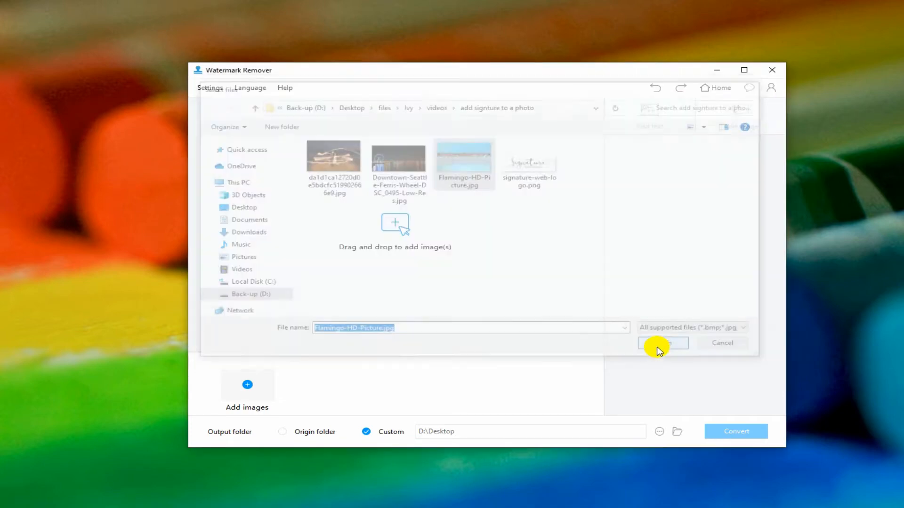
left_click(662, 344)
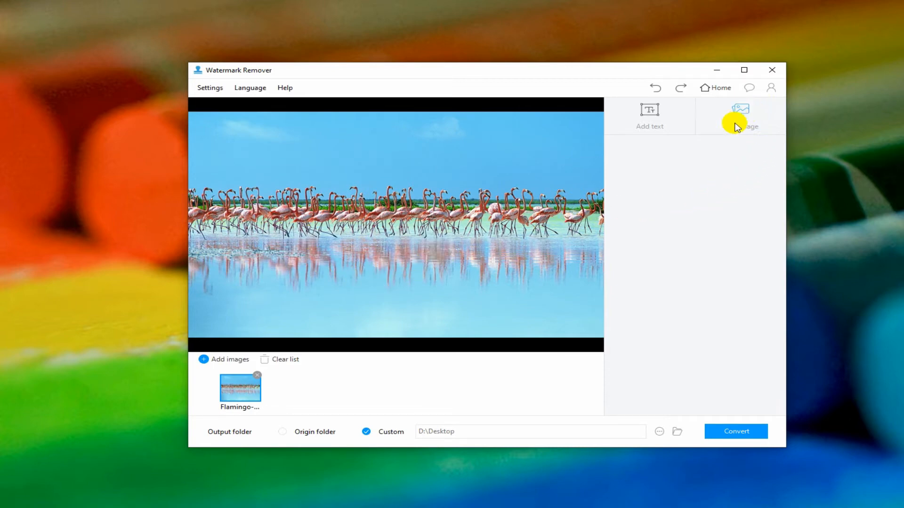
Add signature-web-logo.png as an image watermark over the flamingo photo
left_click(740, 115)
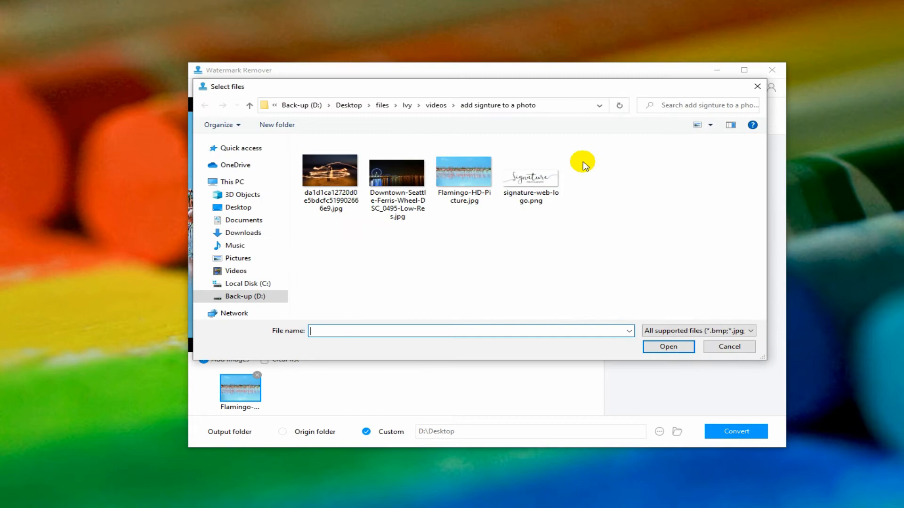
left_click(530, 172)
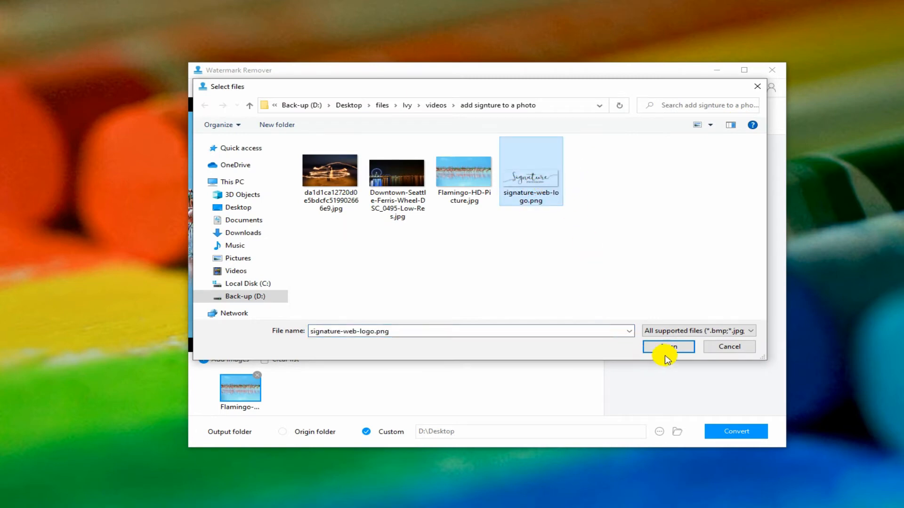
left_click(668, 346)
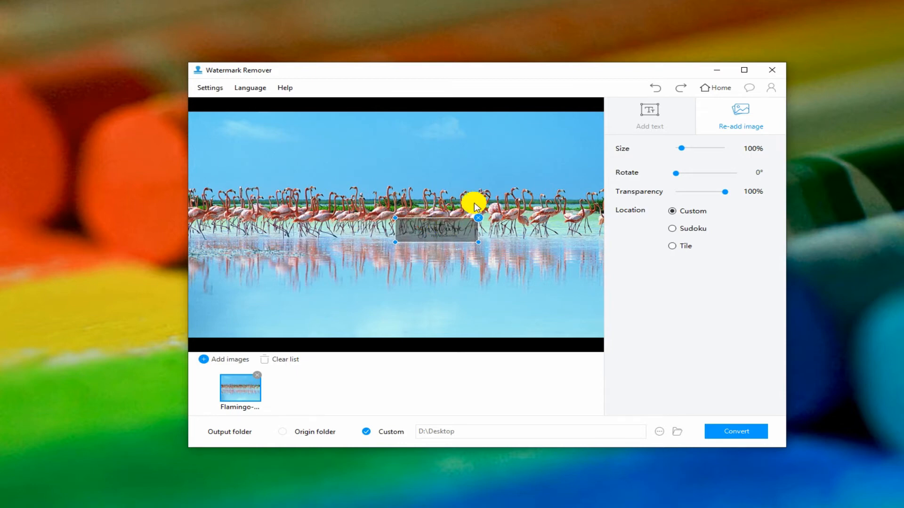
Set the signature watermark size to 185% and transparency to 66%
left_click_drag(681, 149, 690, 149)
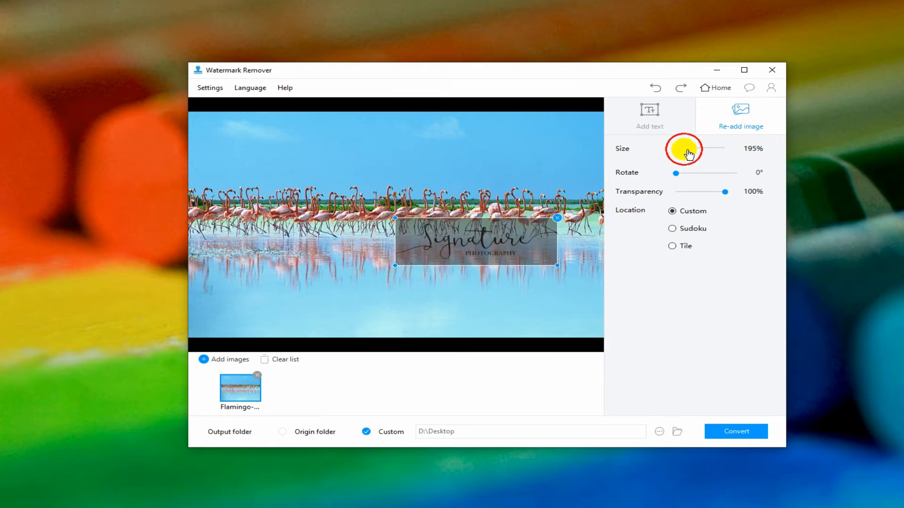
left_click_drag(689, 148, 686, 149)
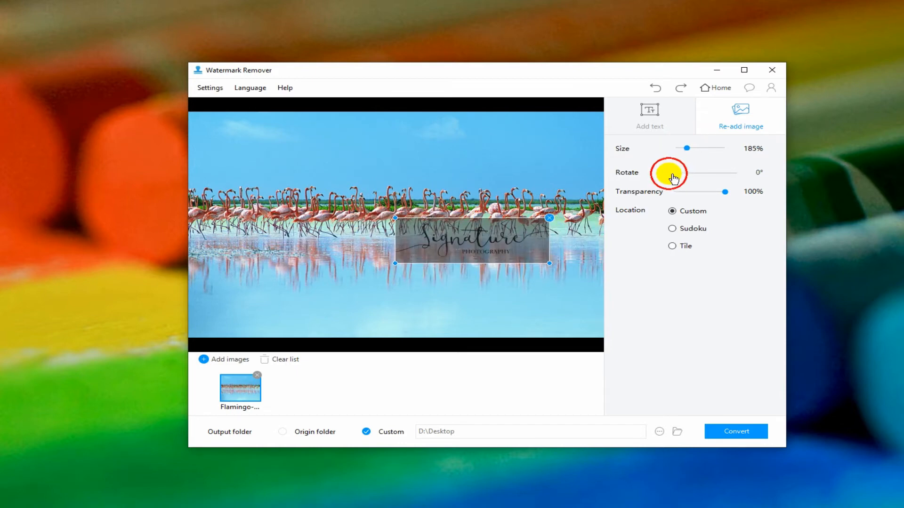
left_click_drag(727, 191, 706, 191)
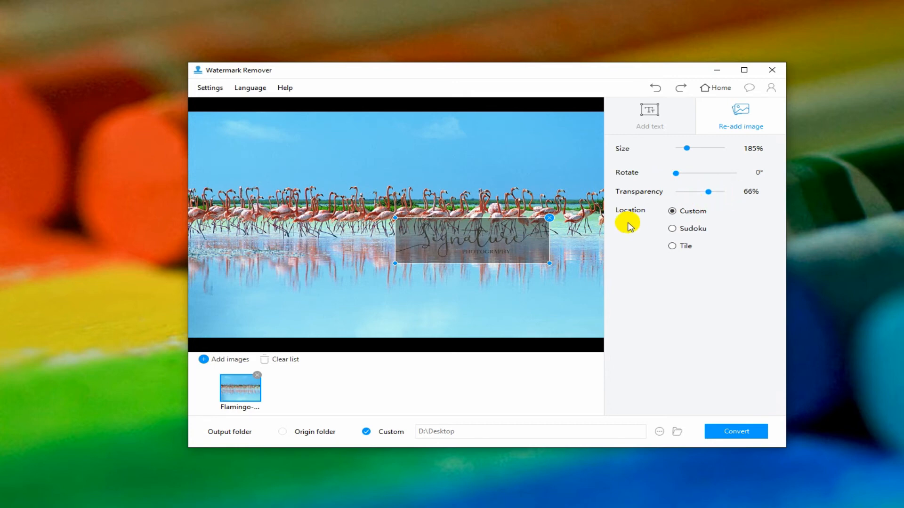
Move the signature to the bottom-right corner, export the photo, and show its Desktop folder
left_click_drag(472, 239, 501, 285)
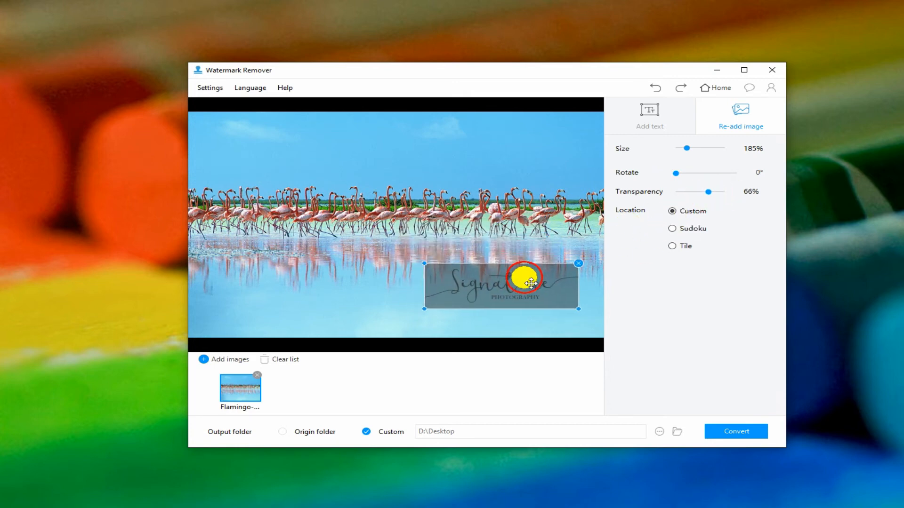
left_click_drag(532, 282, 555, 291)
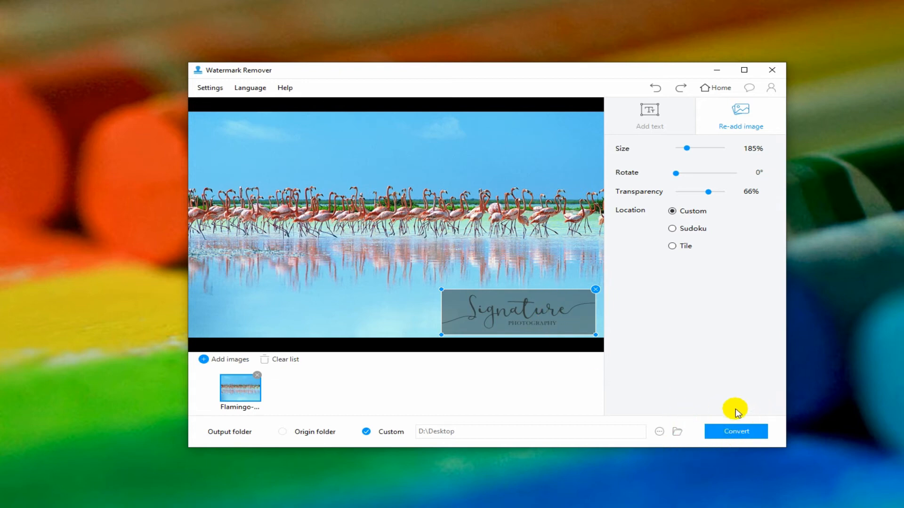
left_click(735, 432)
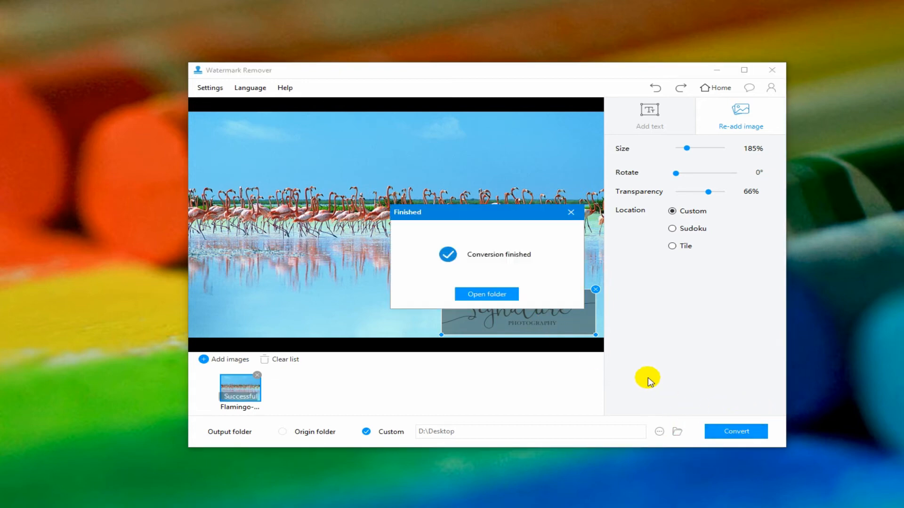
left_click(486, 294)
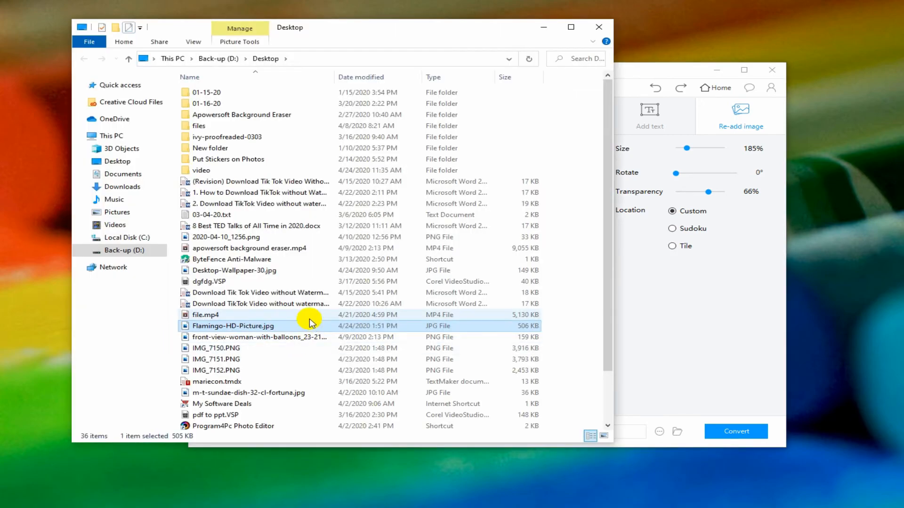
Open the exported Flamingo-HD-Picture.jpg in Photos to check the bottom-right signature
double_click(232, 326)
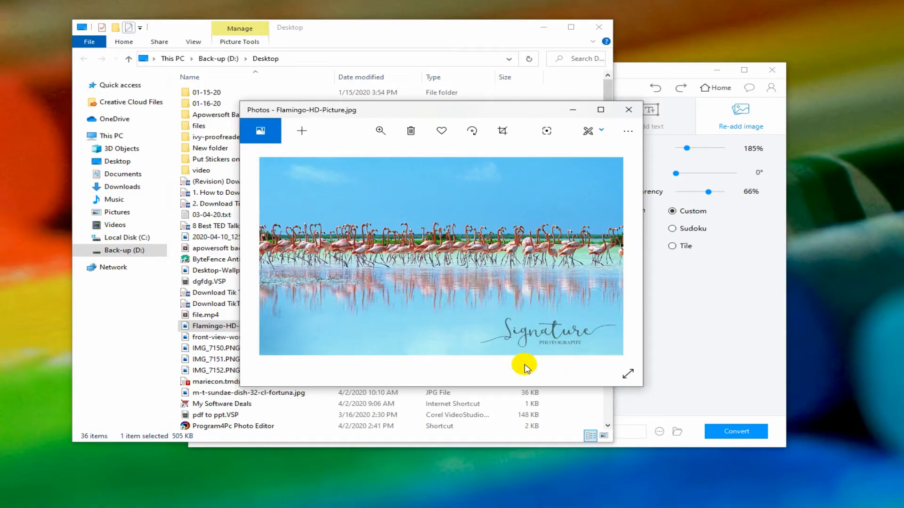
mouse_move(518, 362)
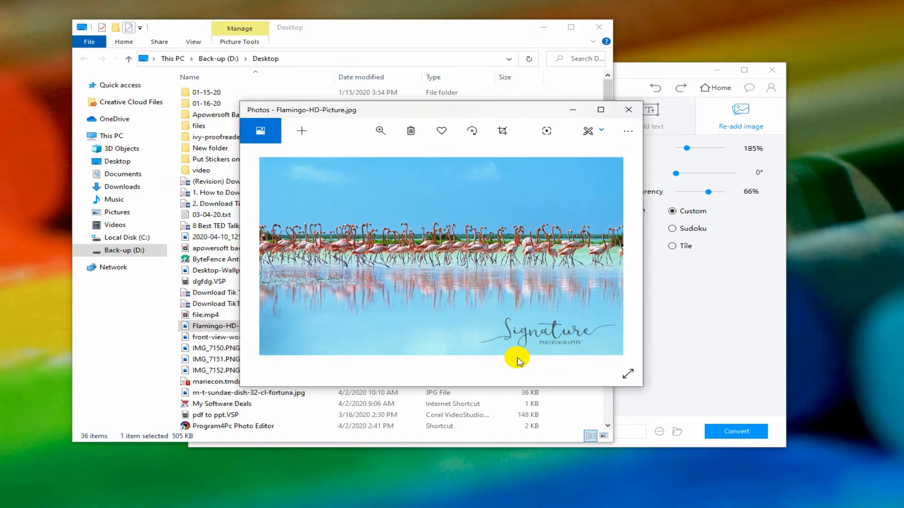